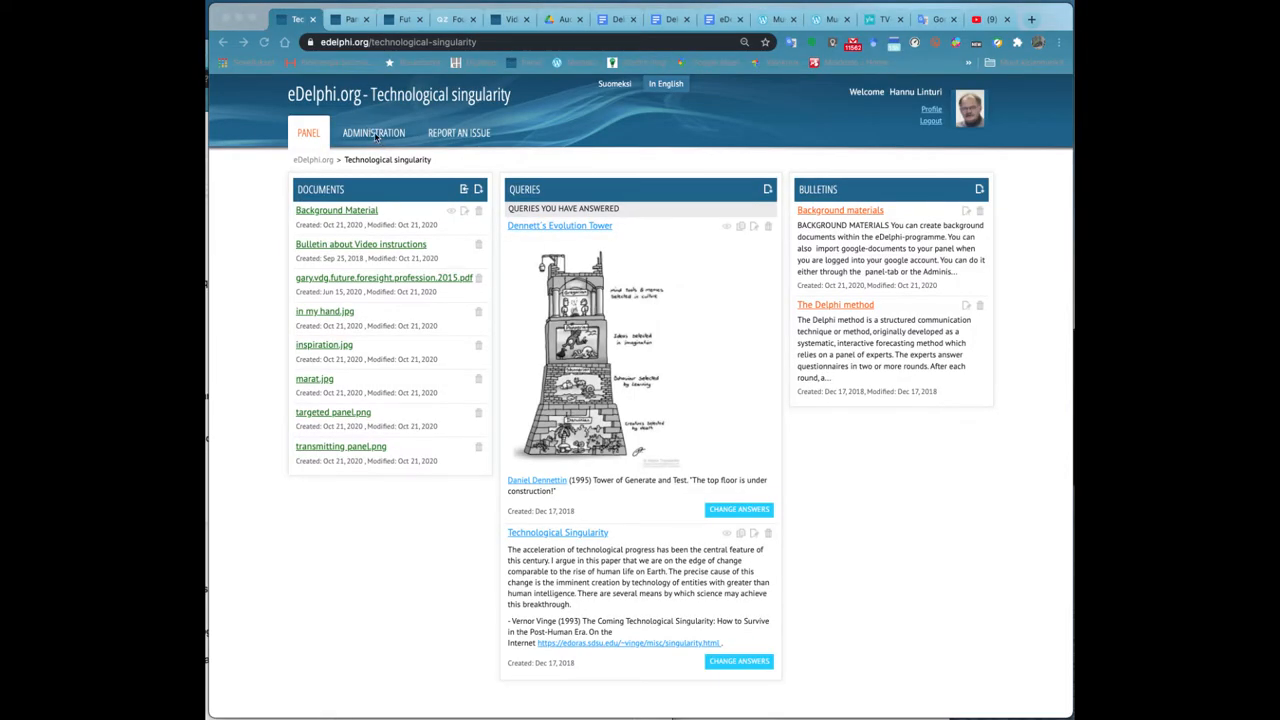
Open Query Activities from the Technological singularity panel's administration page
click(373, 132)
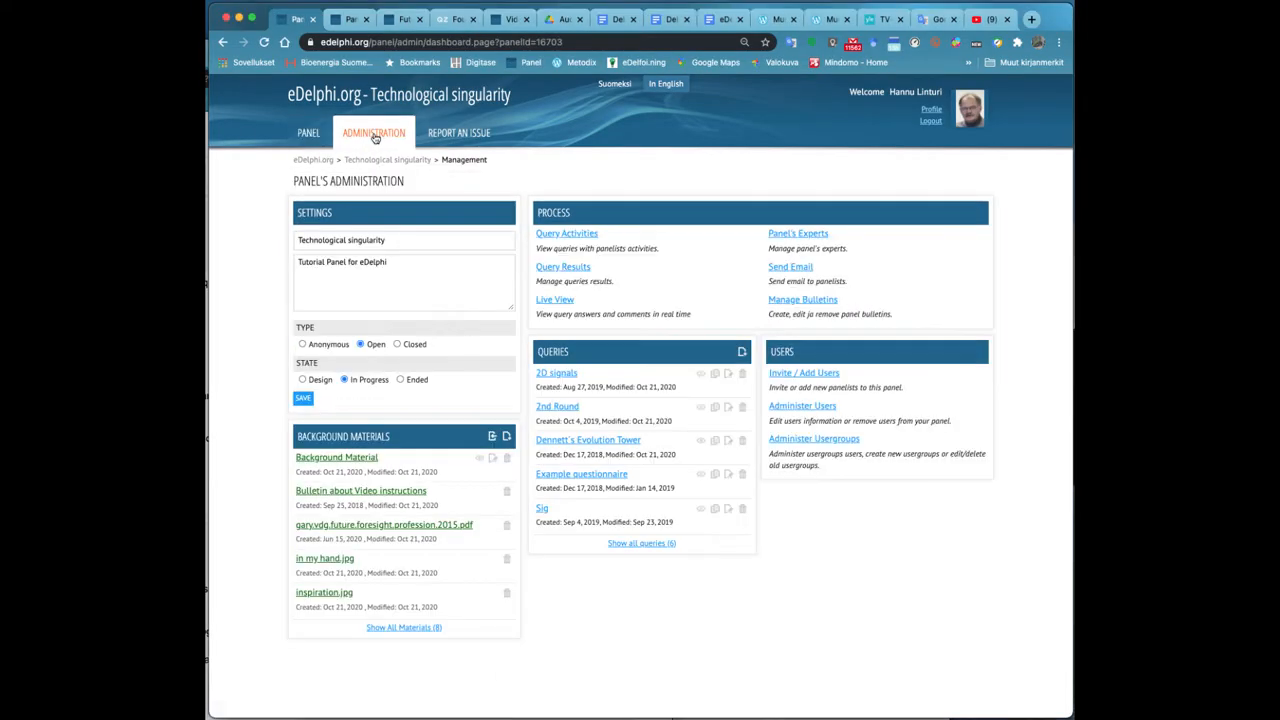
mouse_move(563, 213)
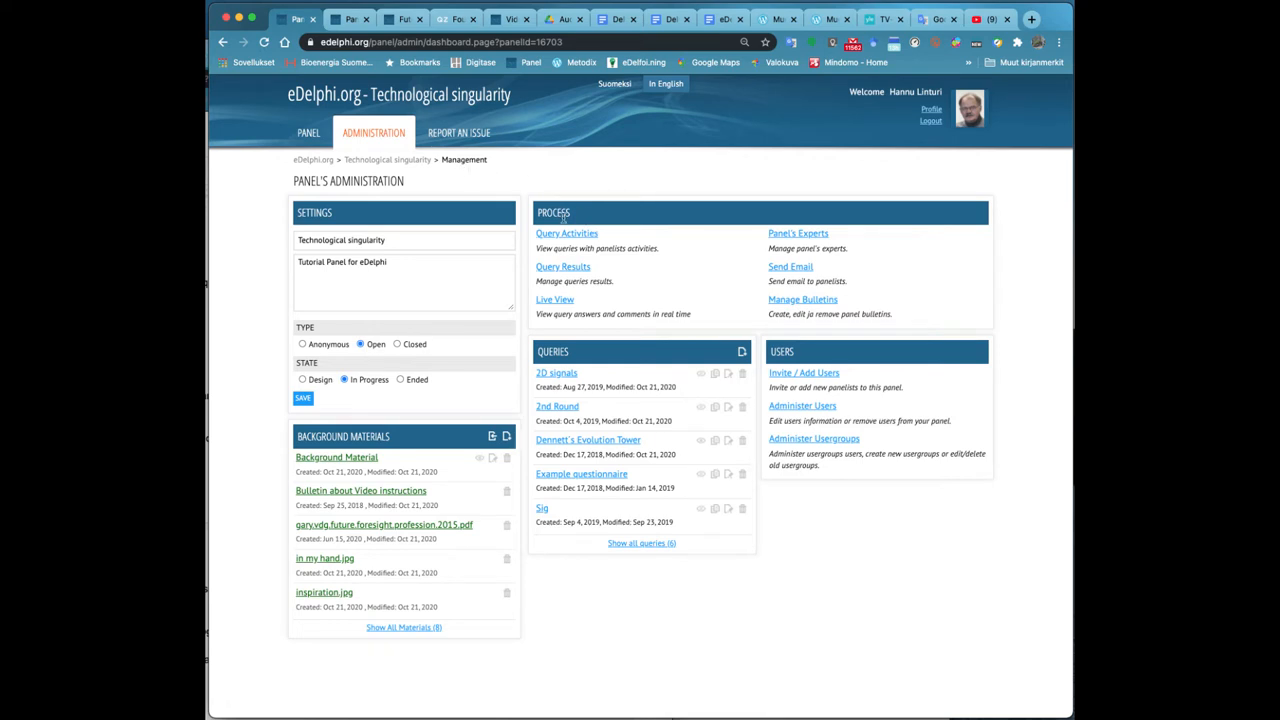
click(566, 233)
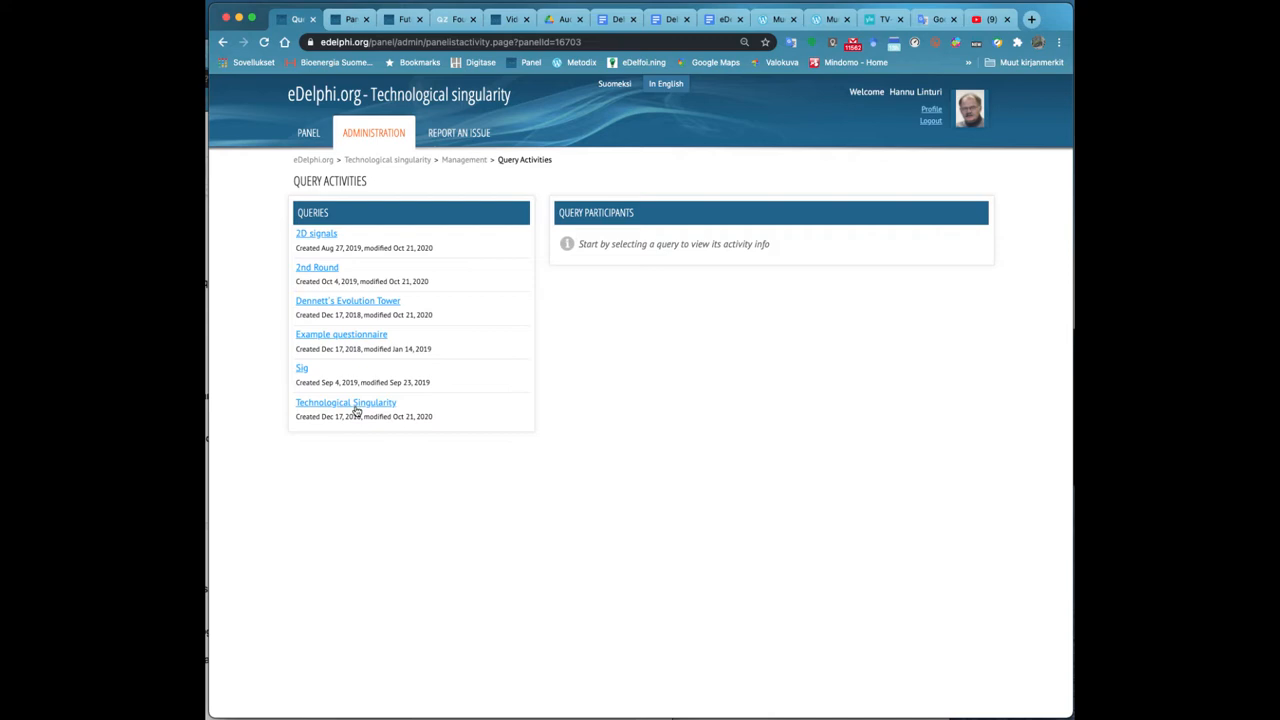
Select the Technological Singularity query to list its answered and unanswered panelists
click(345, 402)
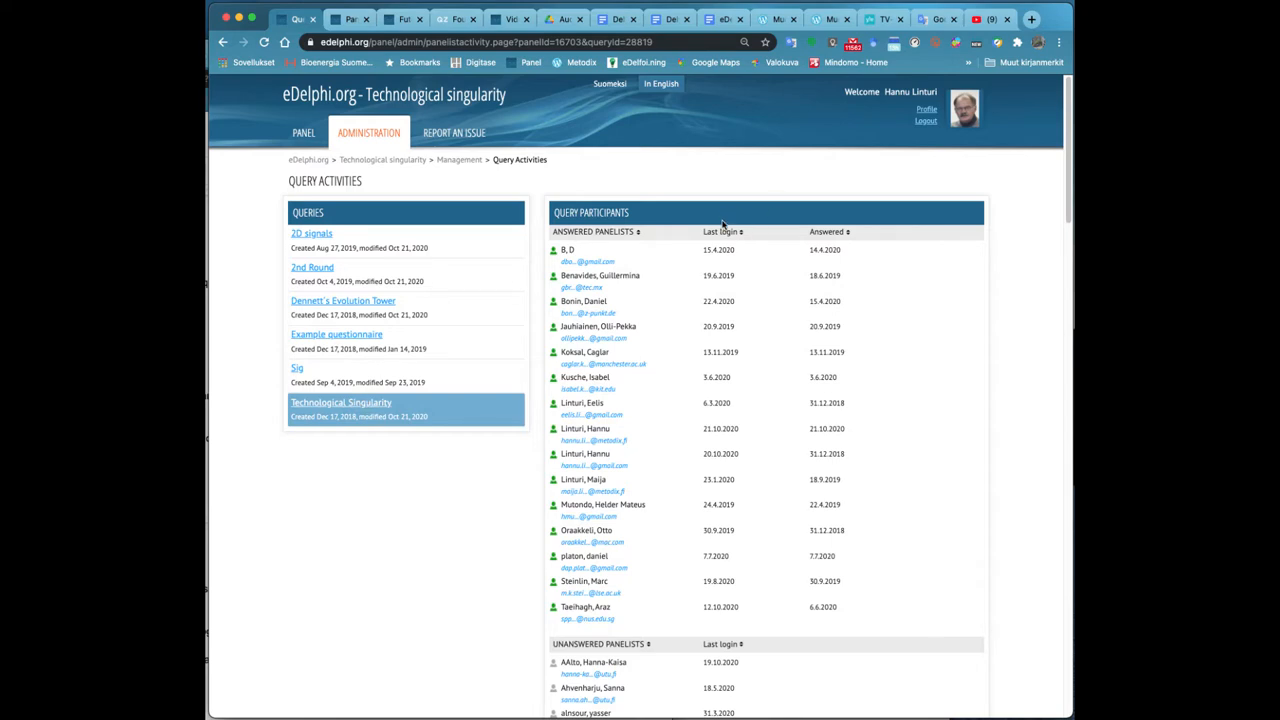
mouse_move(717, 234)
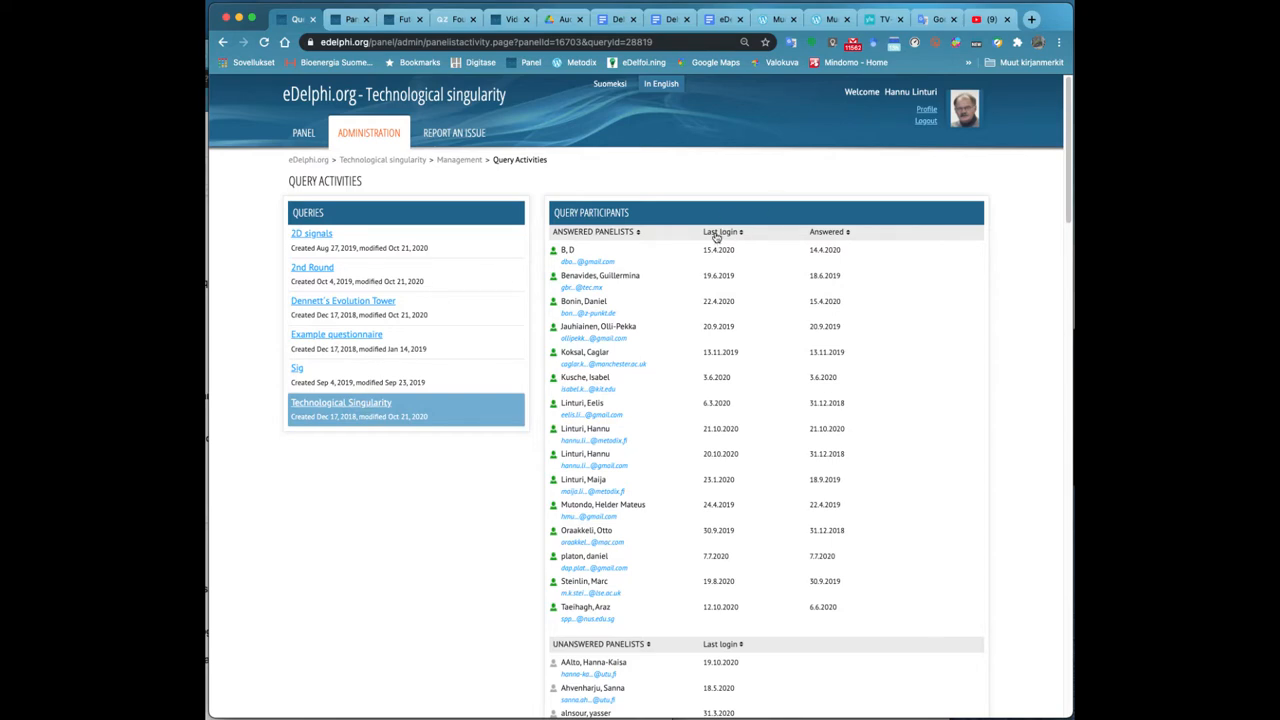
Sort answered panelists by last login, reverse it, then sort by answer date
click(718, 231)
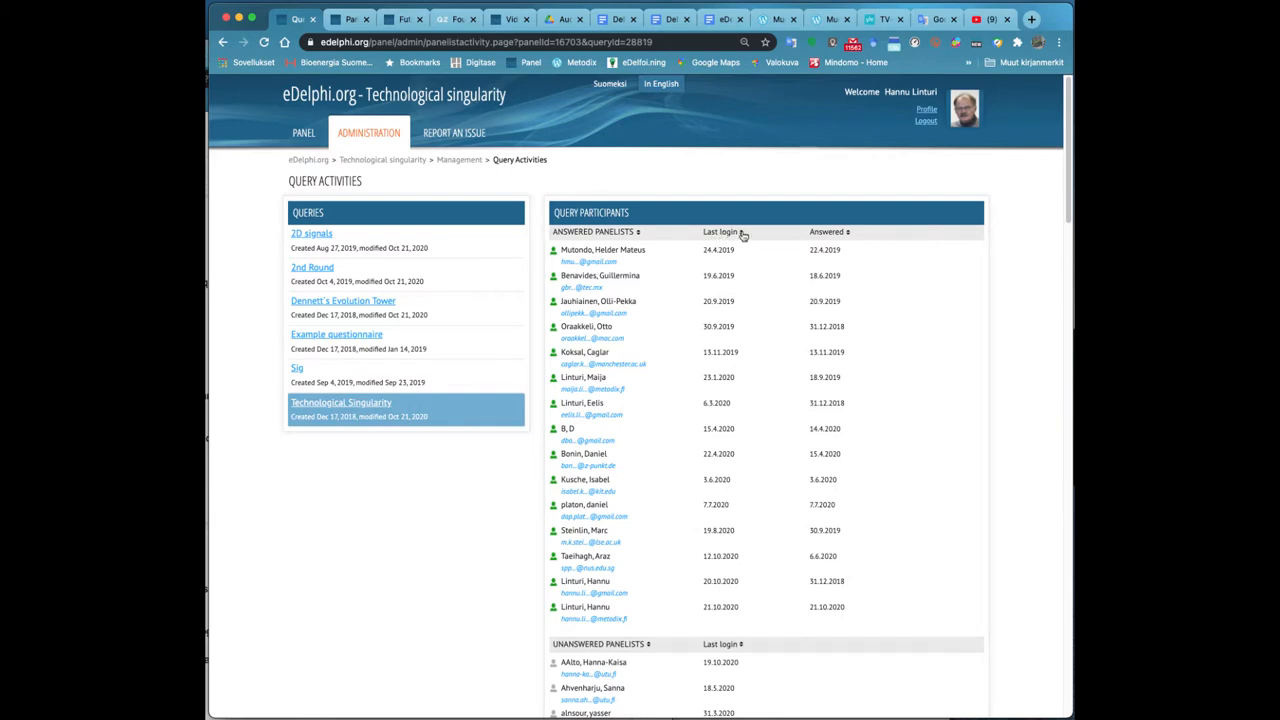
click(720, 231)
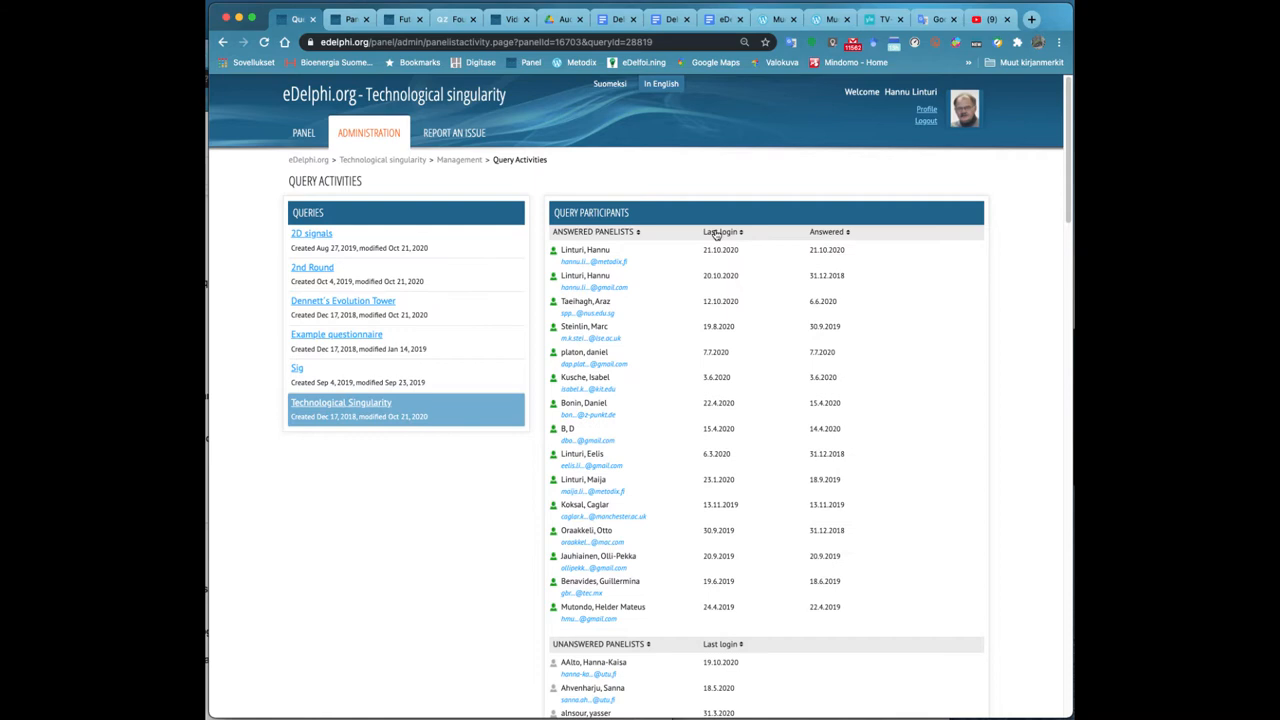
click(826, 231)
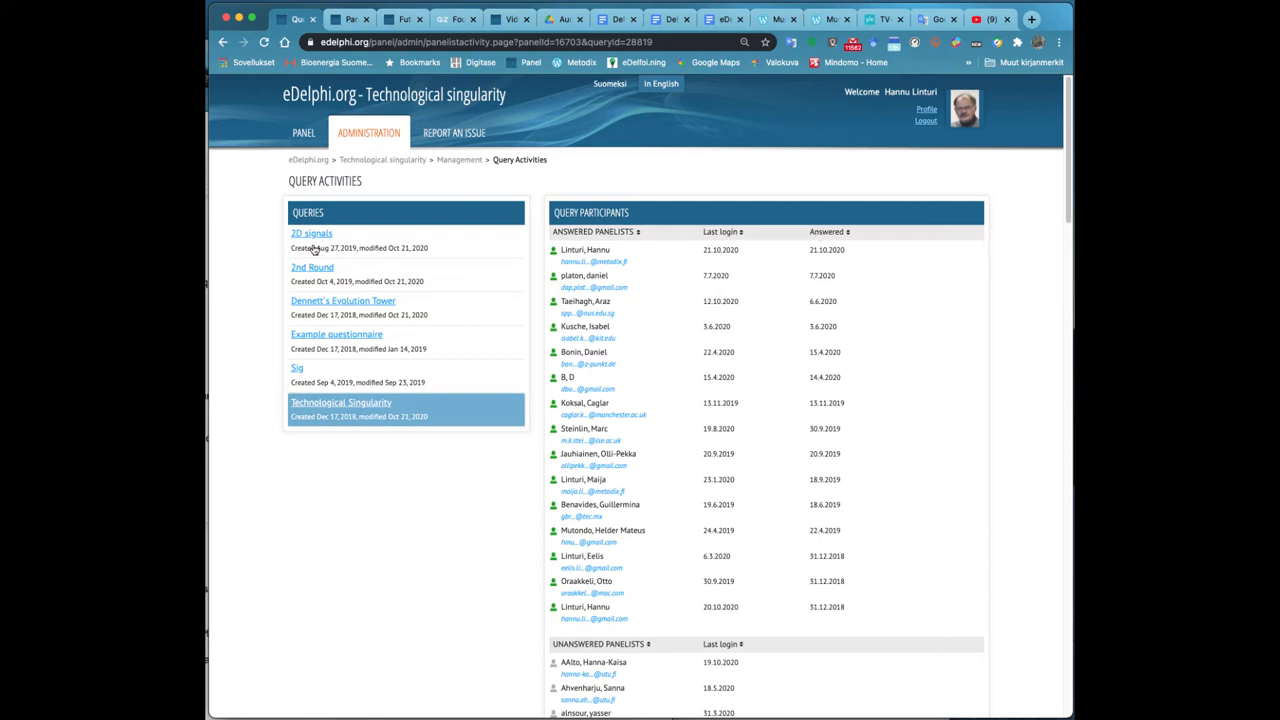
mouse_move(307, 348)
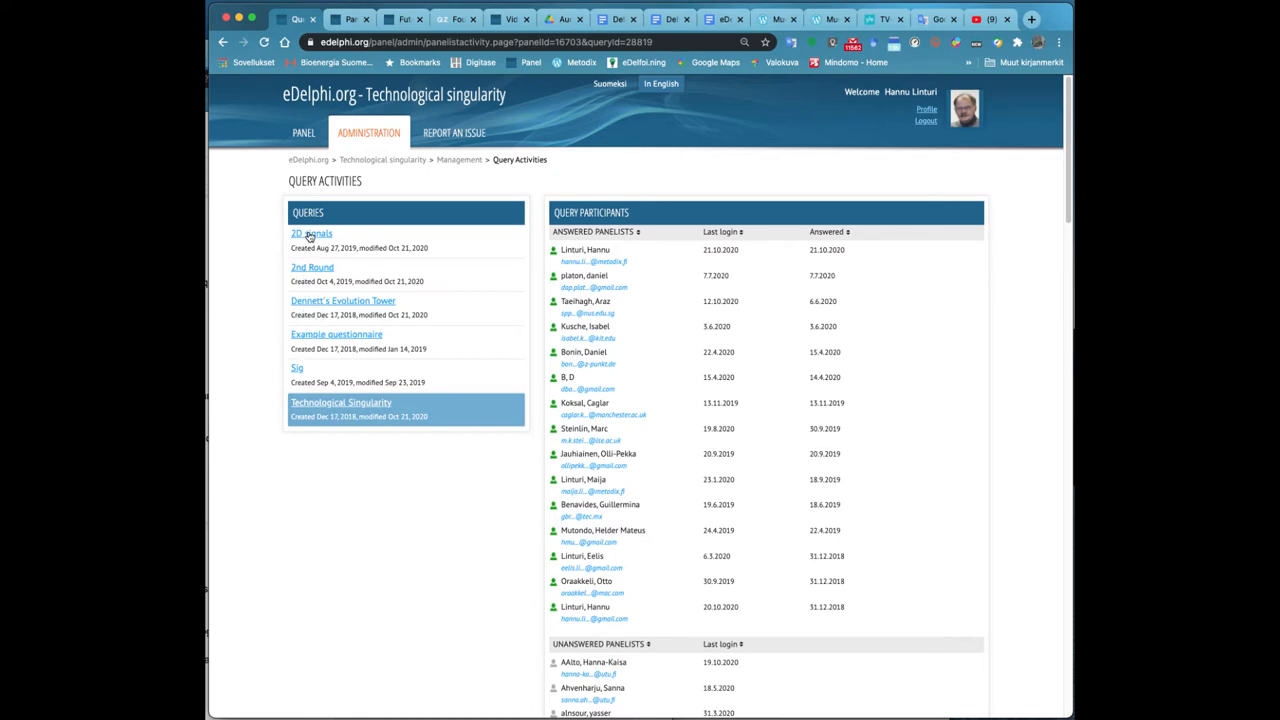
Select the 2D signals query and sort answered panelists by answer date, newest first
click(311, 233)
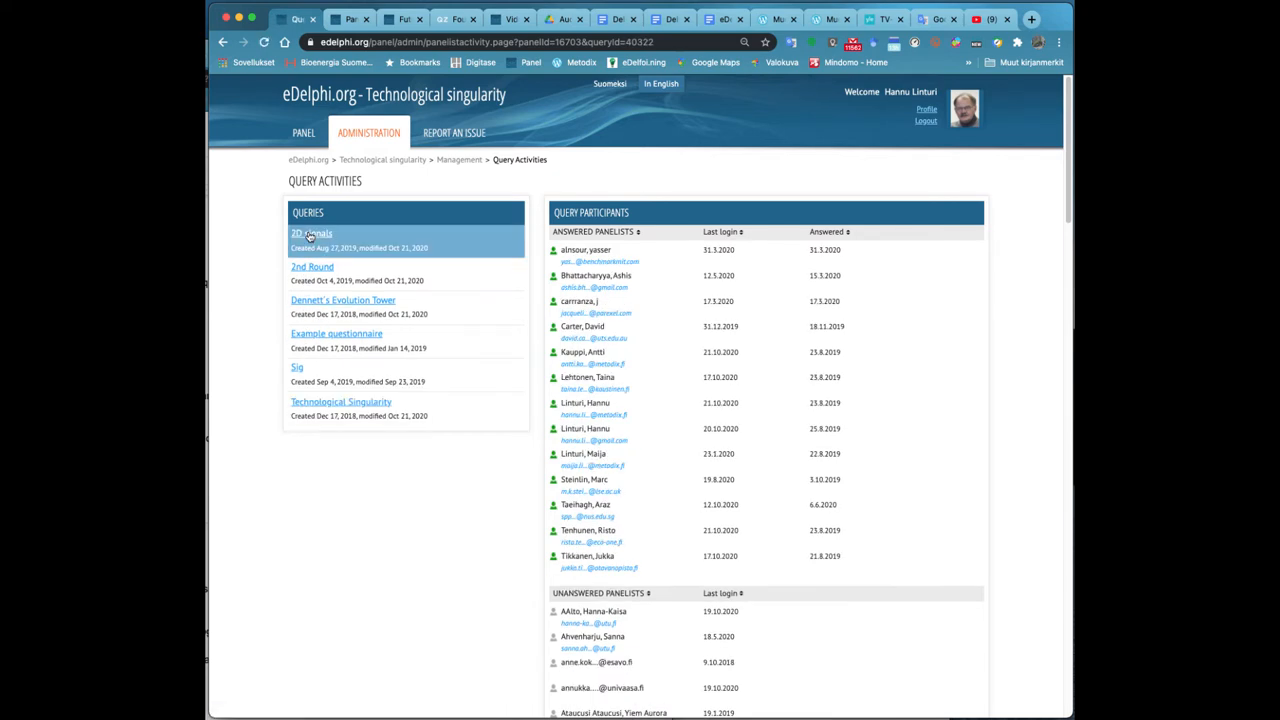
click(311, 233)
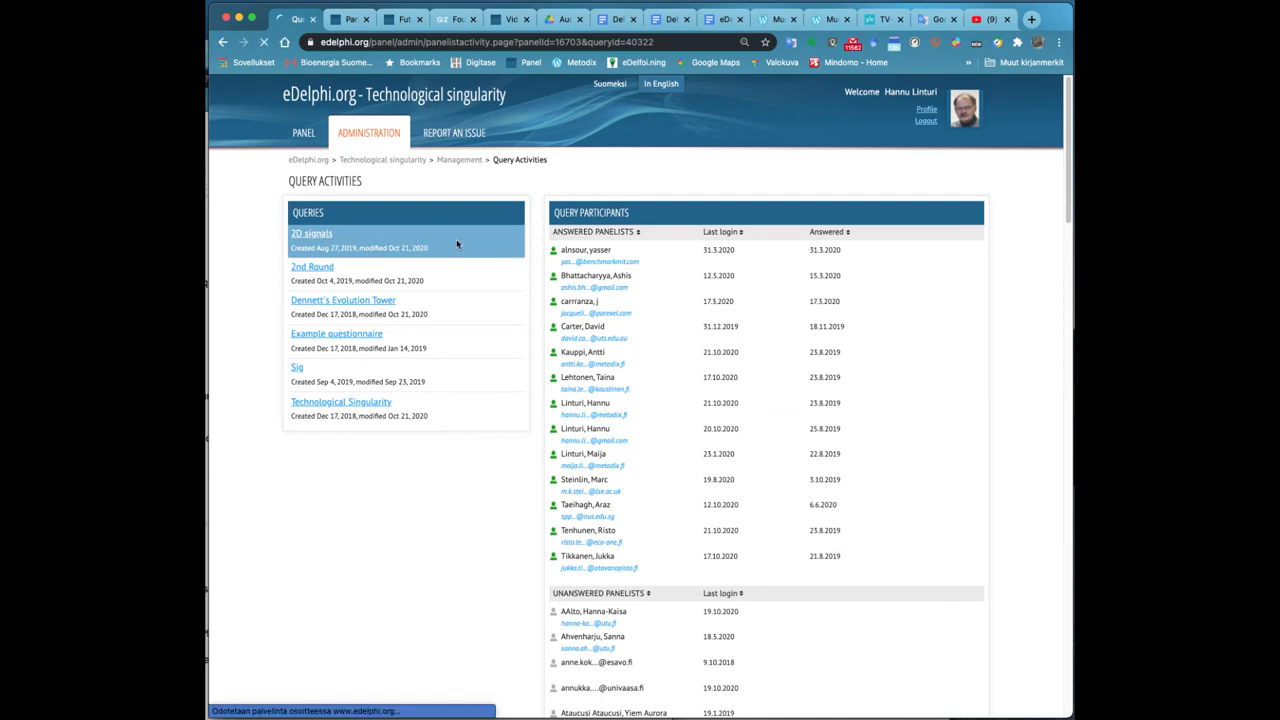
click(720, 231)
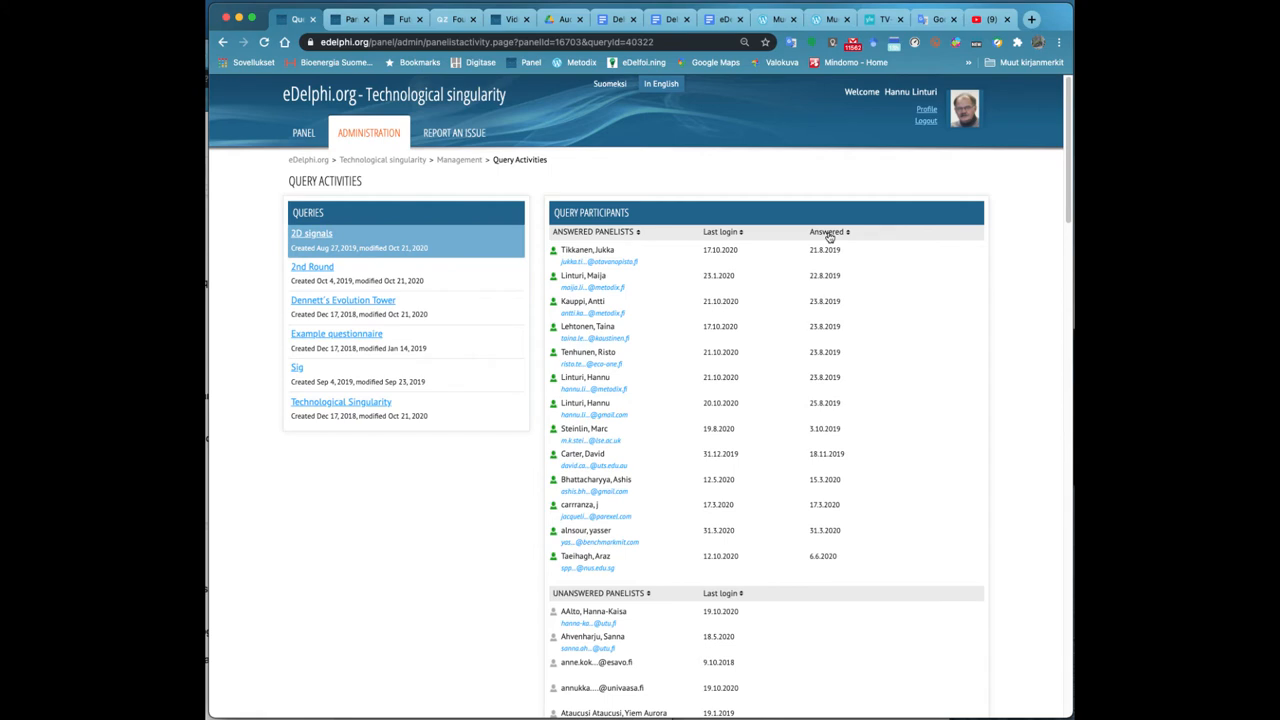
click(847, 231)
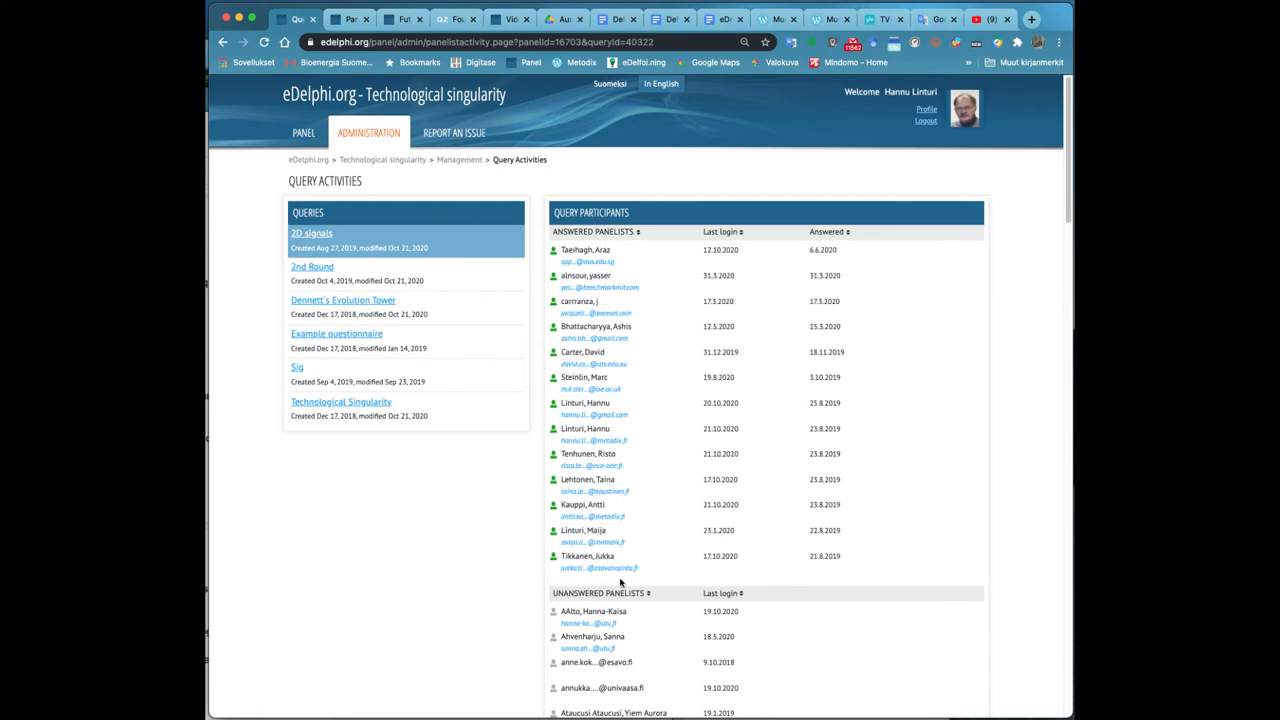
Scroll through the unanswered panelists, then return to the panel's main page
scroll(down, 3)
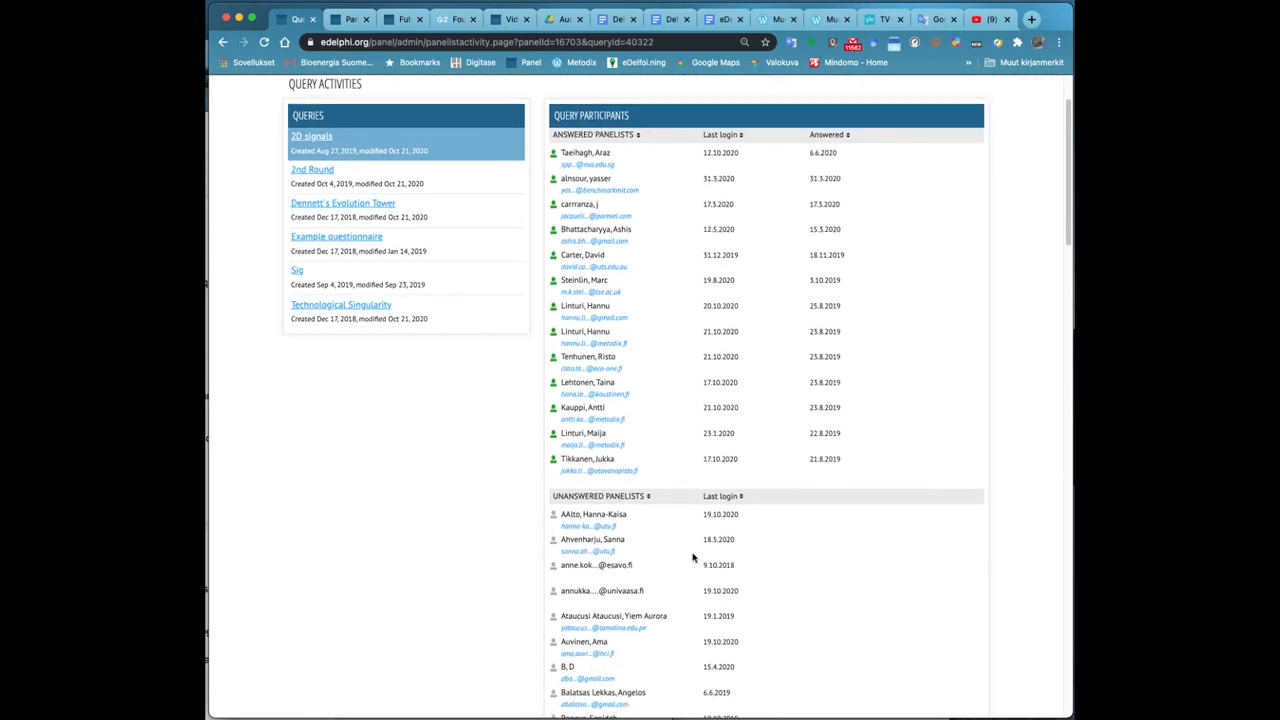
scroll(down, 3)
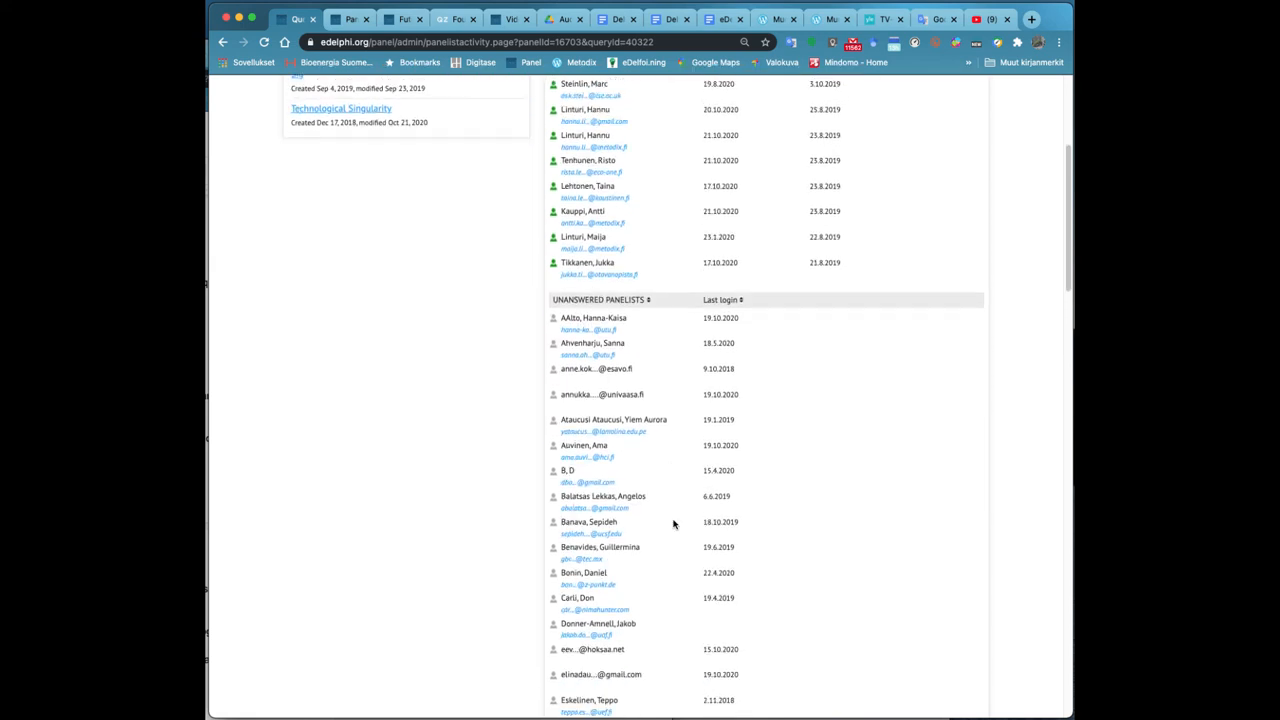
scroll(down, 3)
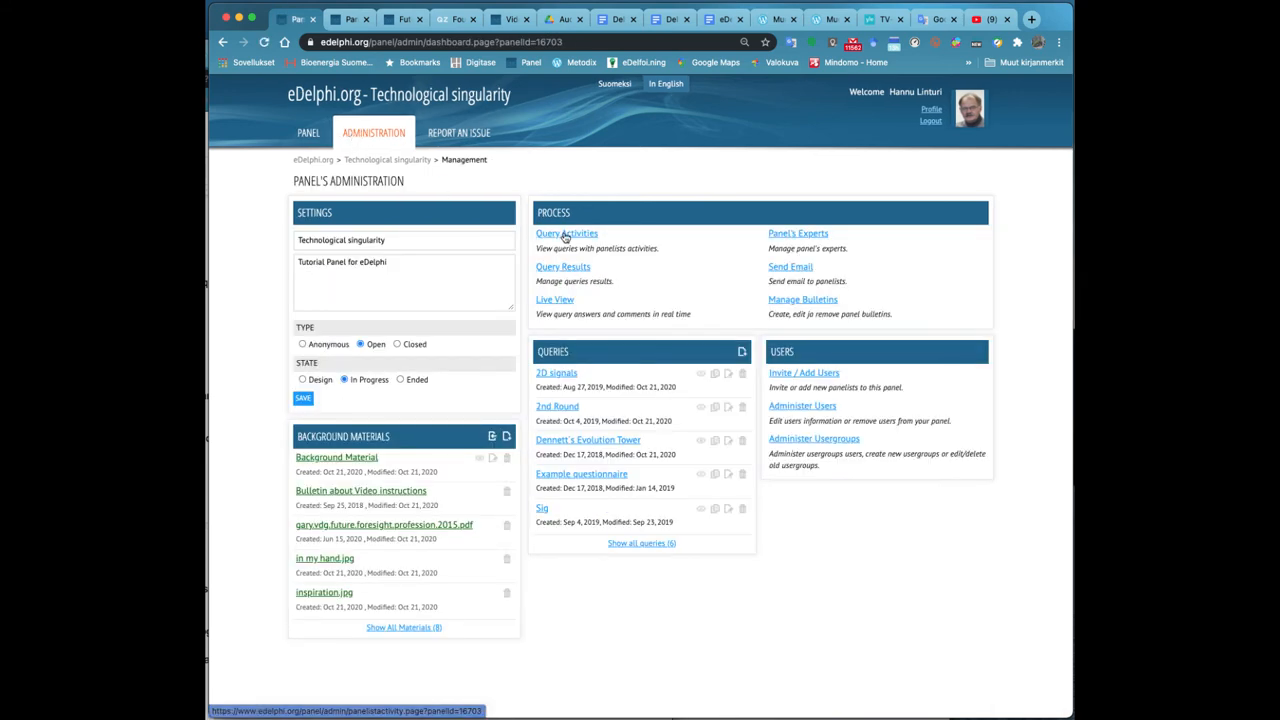
click(308, 132)
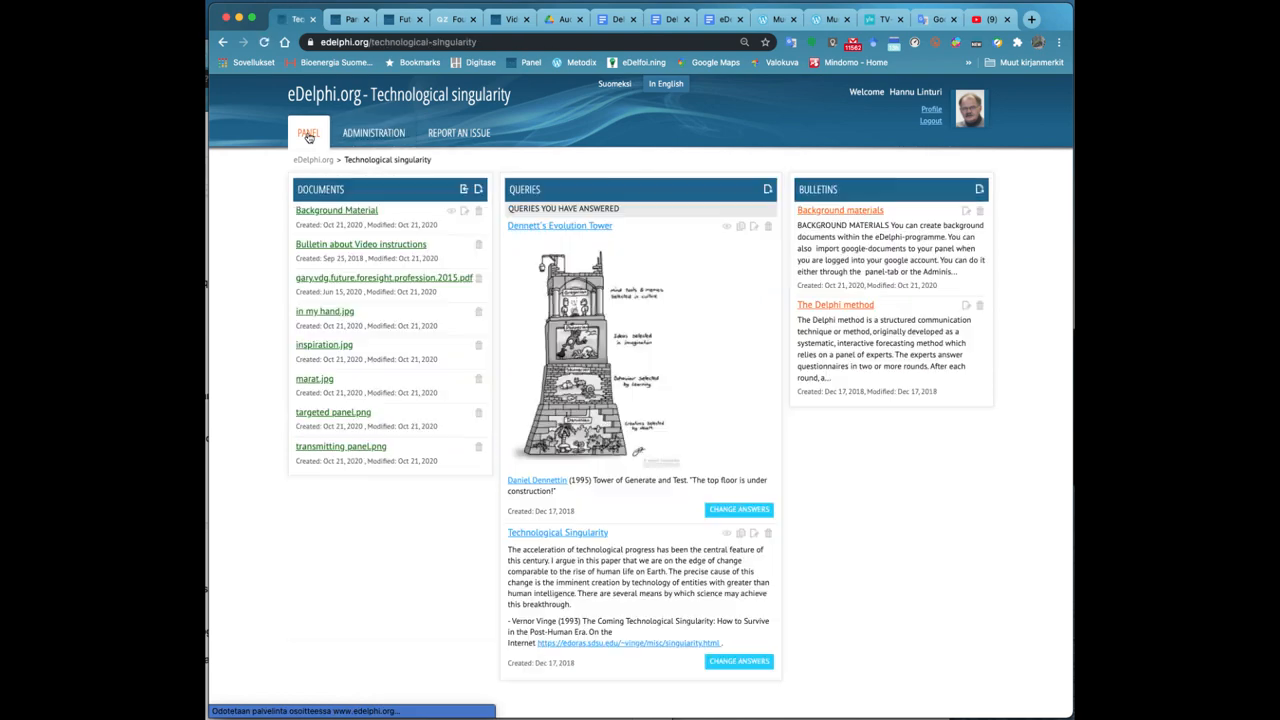